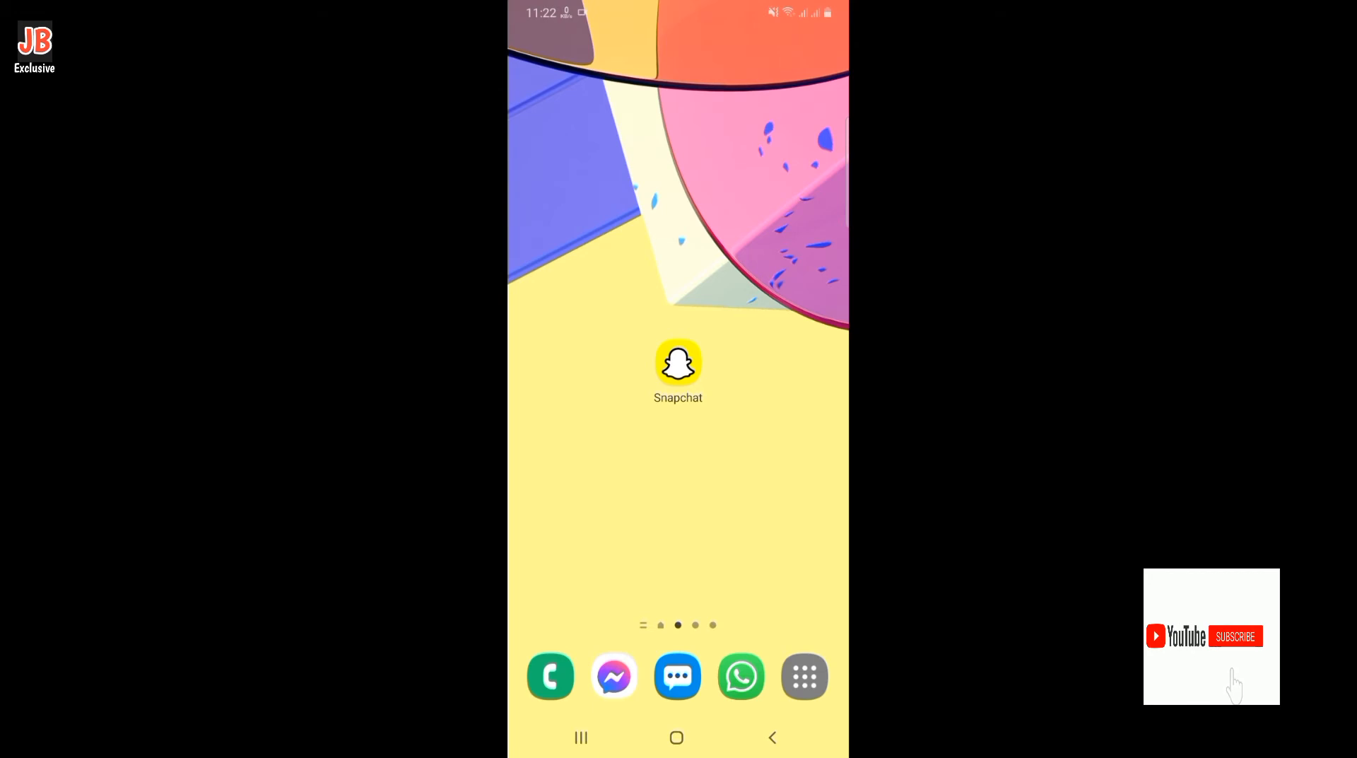
Launch Snapchat and open your profile page from the camera screen's avatar.
left_click(1236, 636)
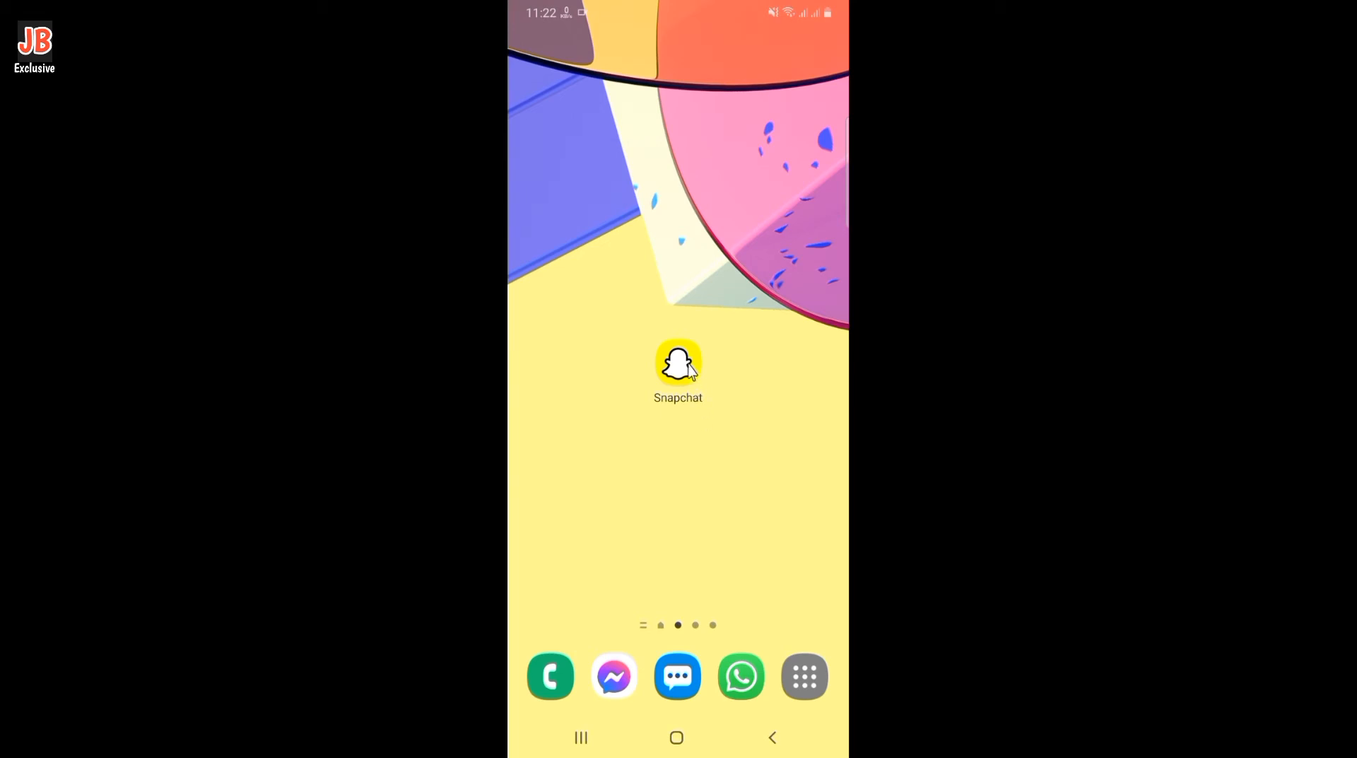
left_click(678, 367)
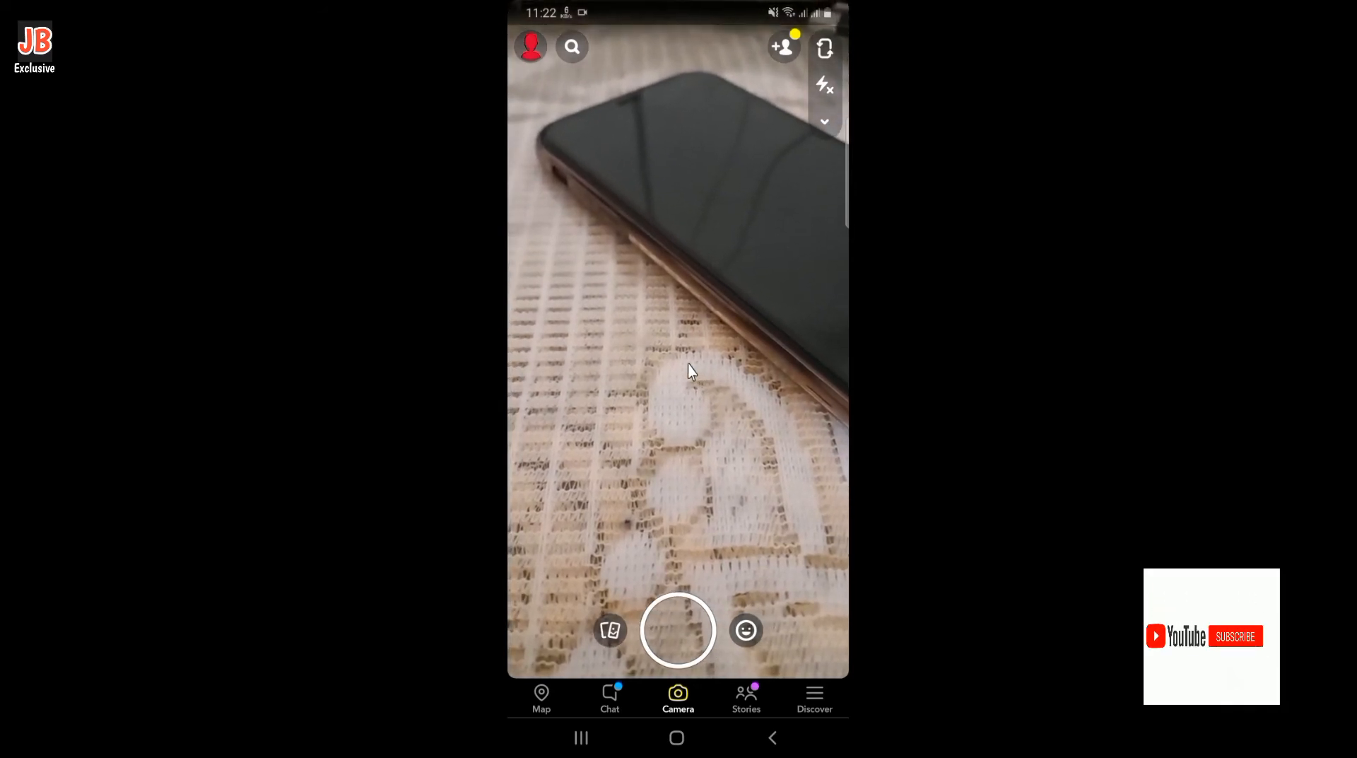
left_click(1236, 636)
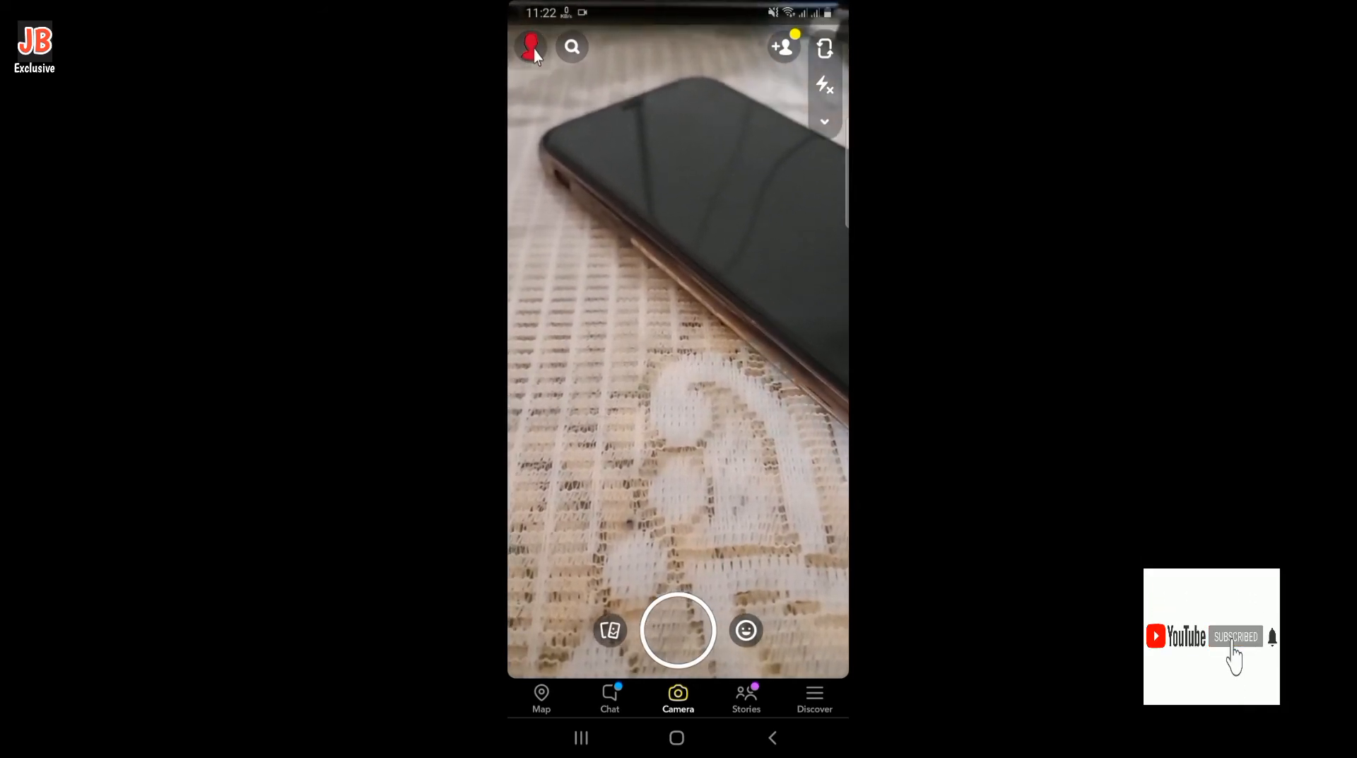
left_click(532, 47)
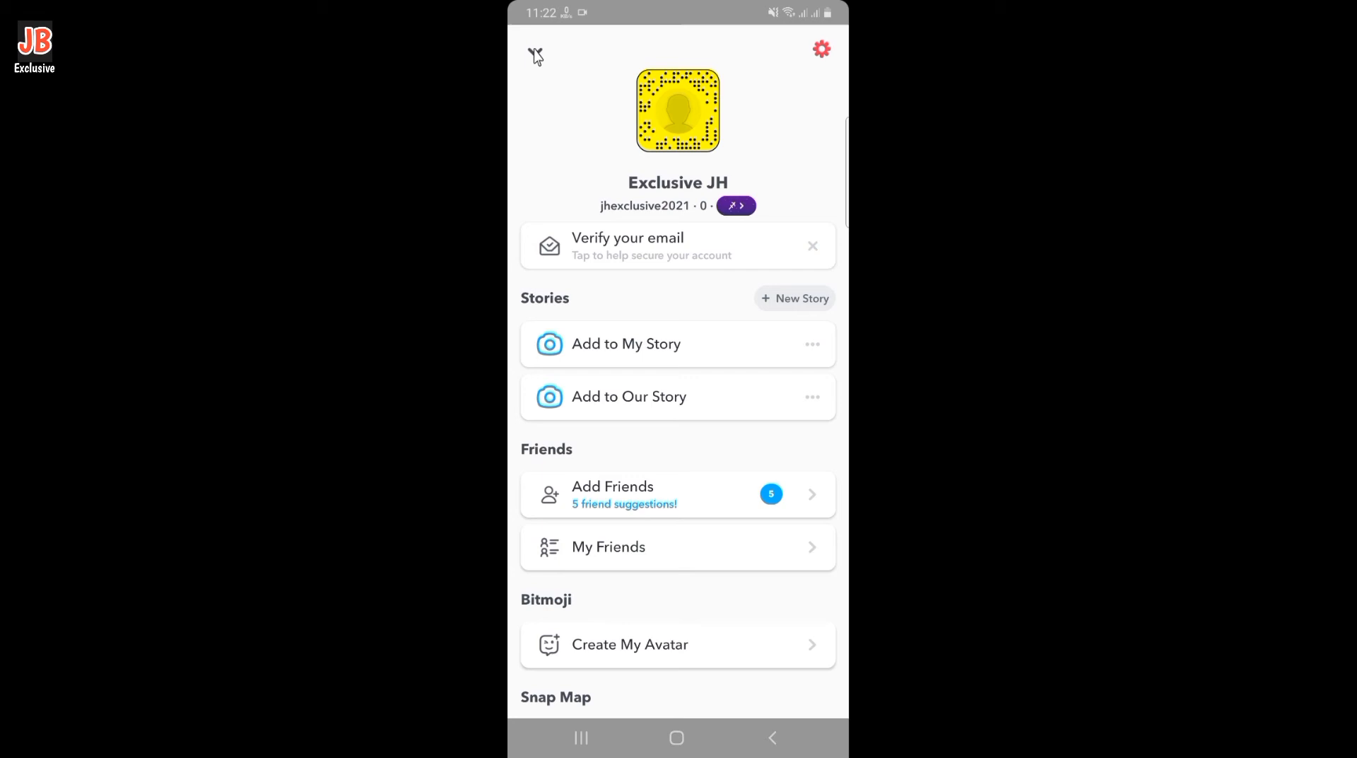
Go to Settings, reach the Support section and open I Need Help.
left_click(822, 48)
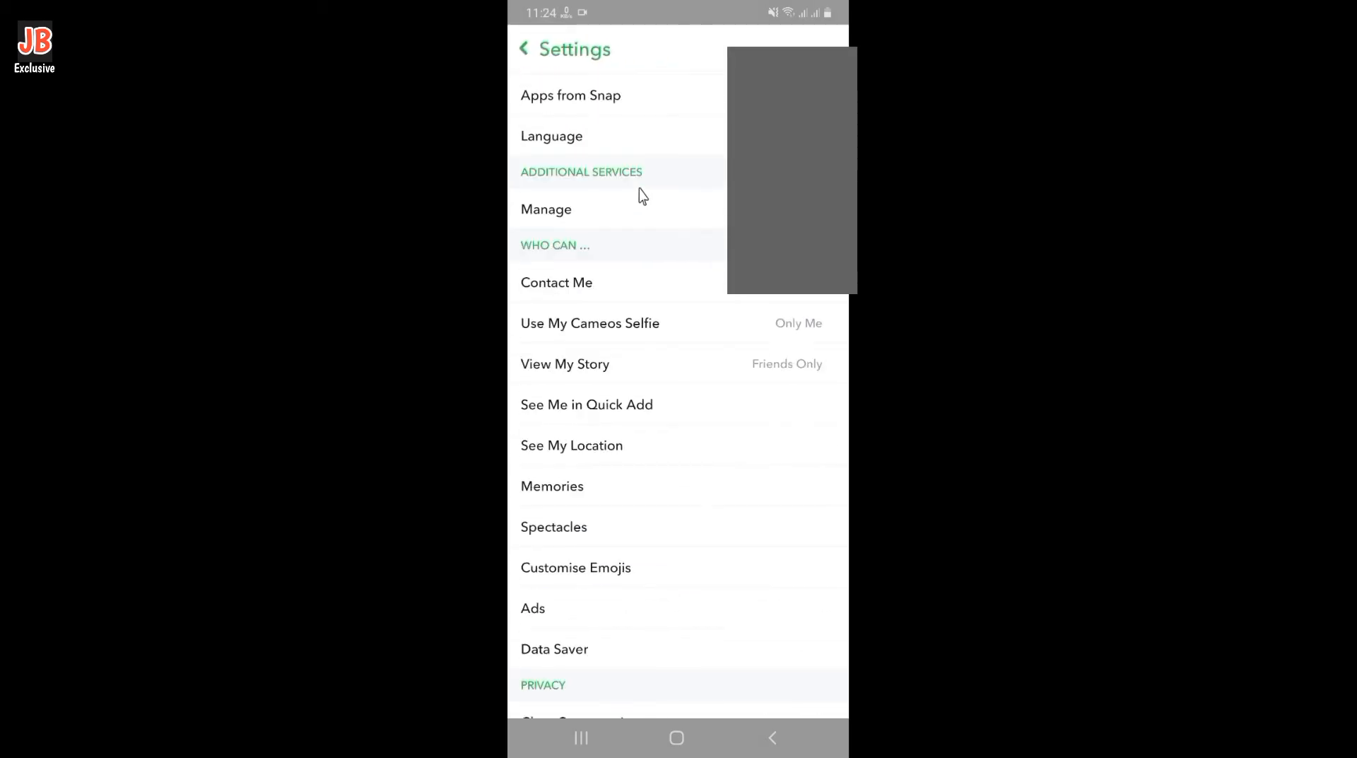
scroll("down", 3)
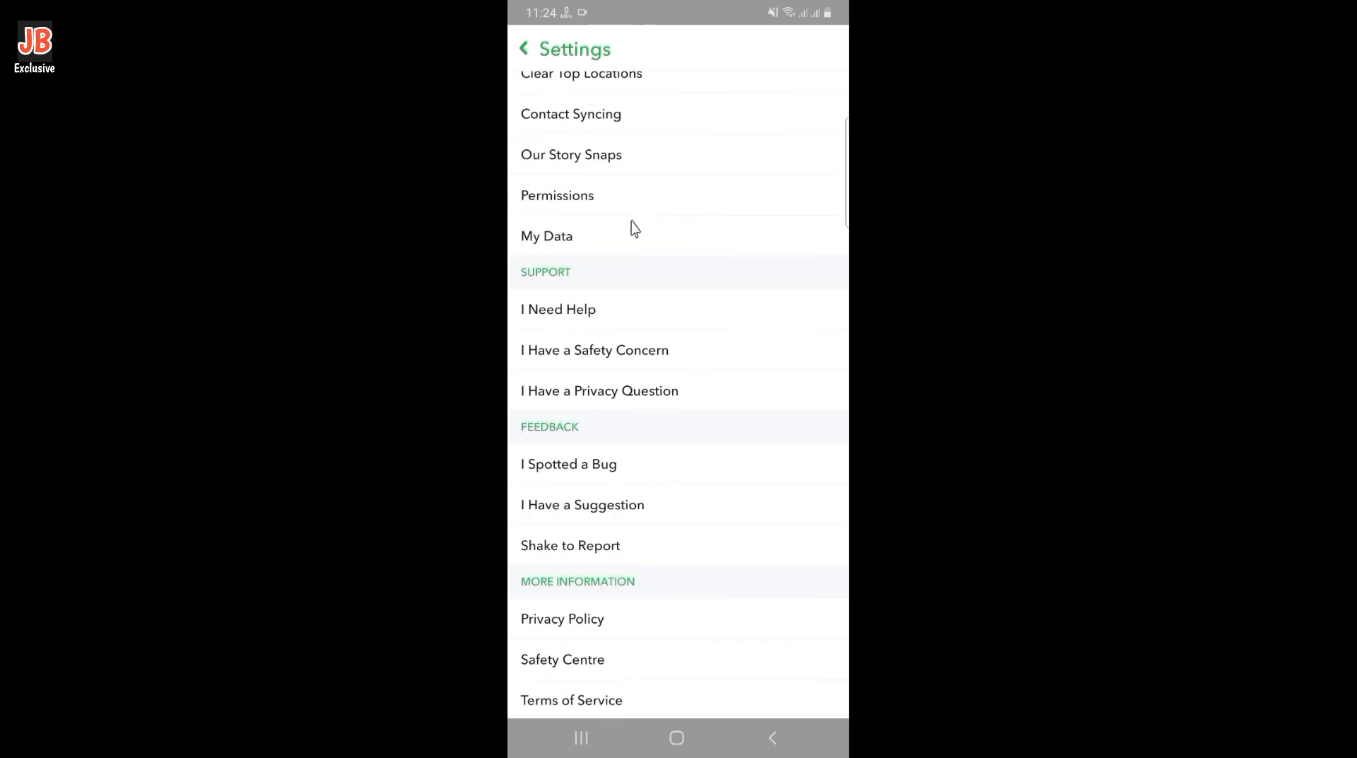
mouse_move(577, 319)
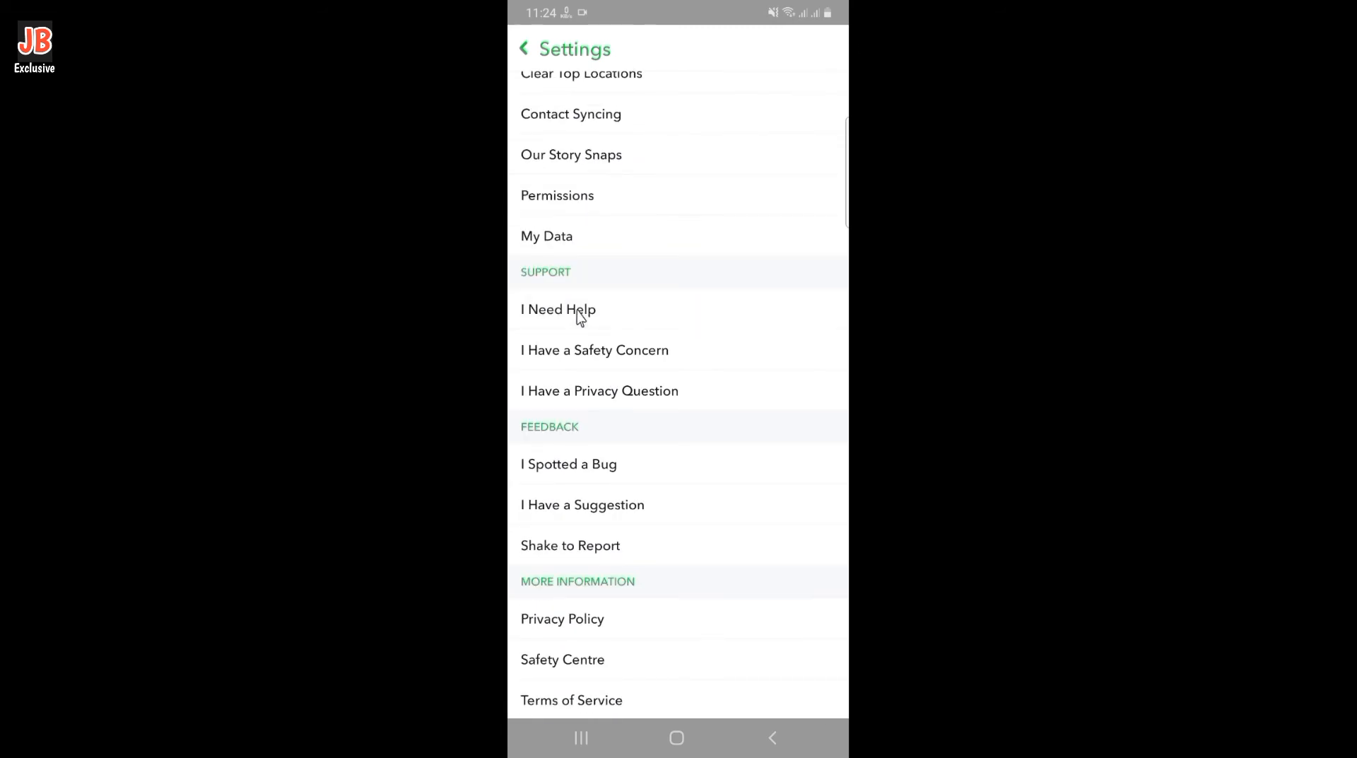
left_click(557, 309)
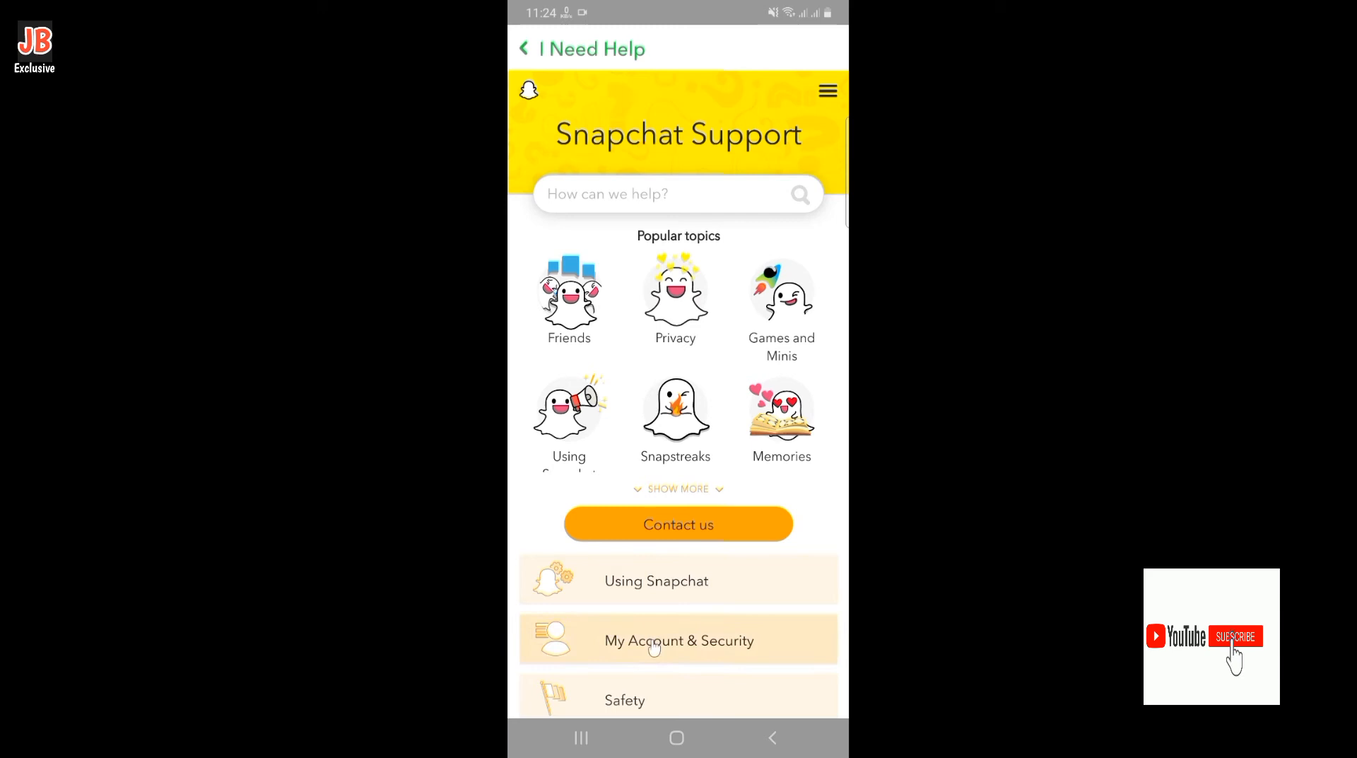
Navigate My Account & Security > Account information to the Delete my account article.
left_click(679, 640)
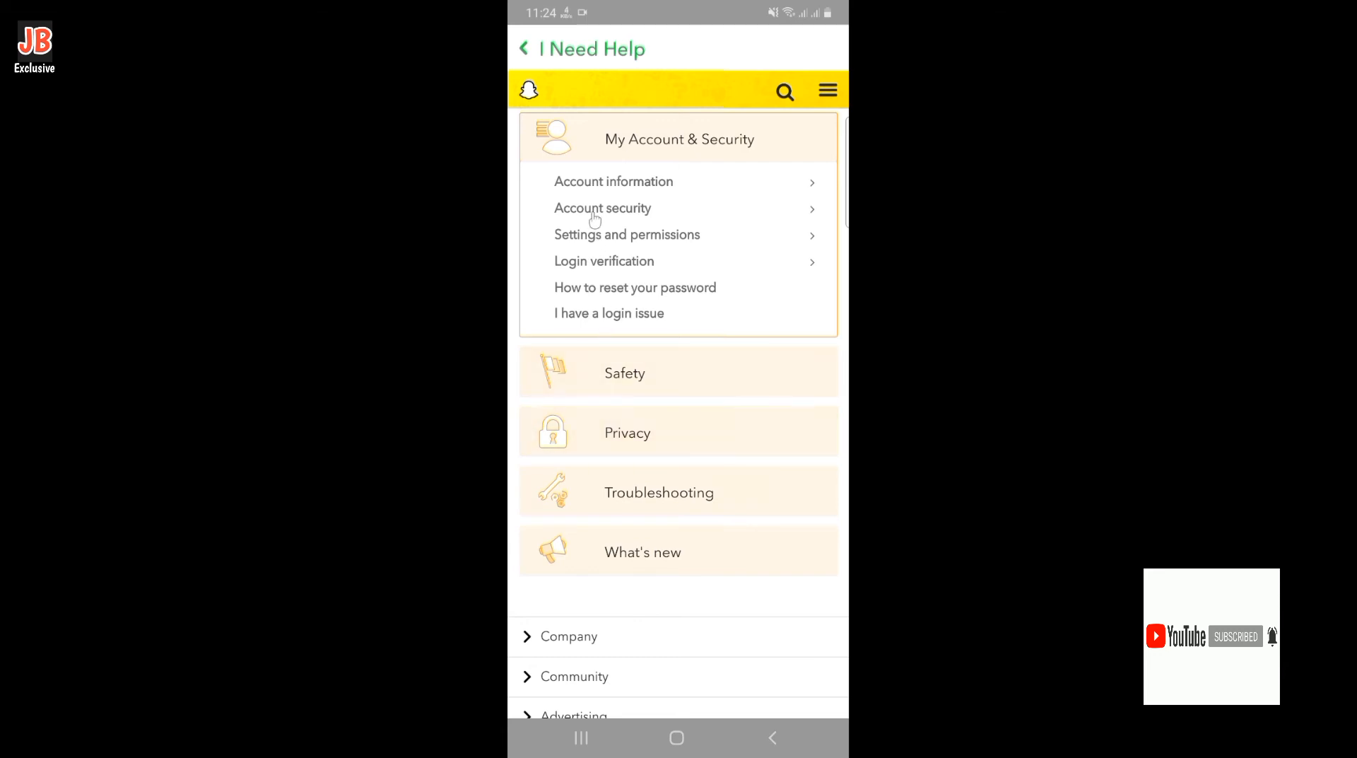
mouse_move(586, 190)
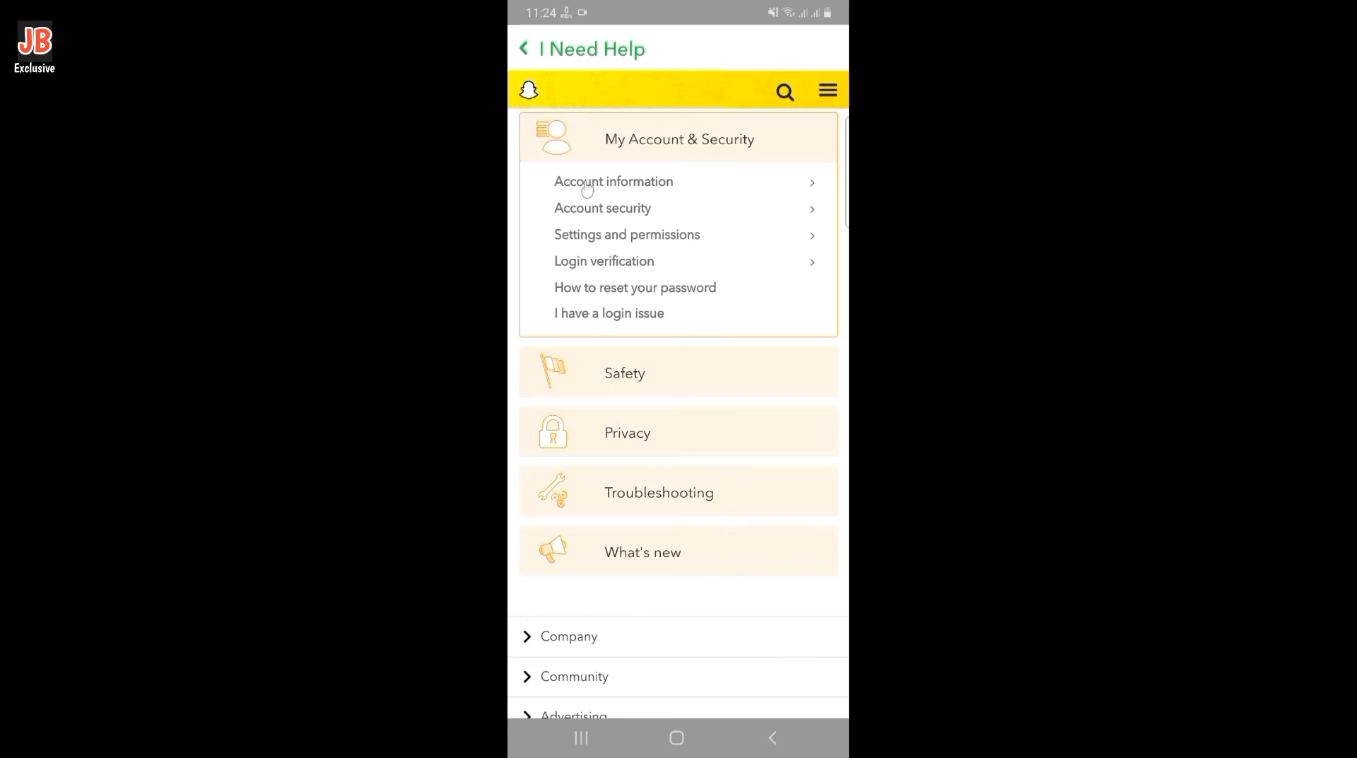
left_click(614, 183)
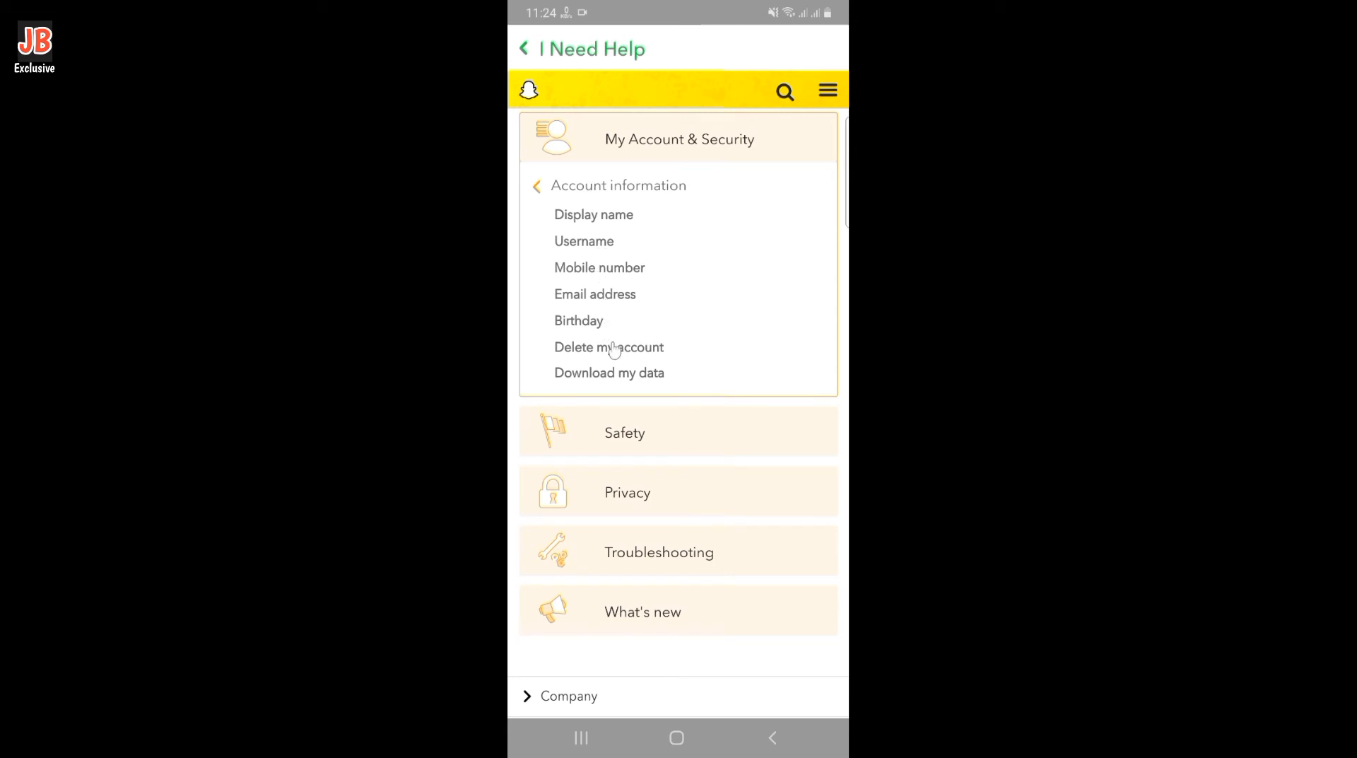
left_click(608, 348)
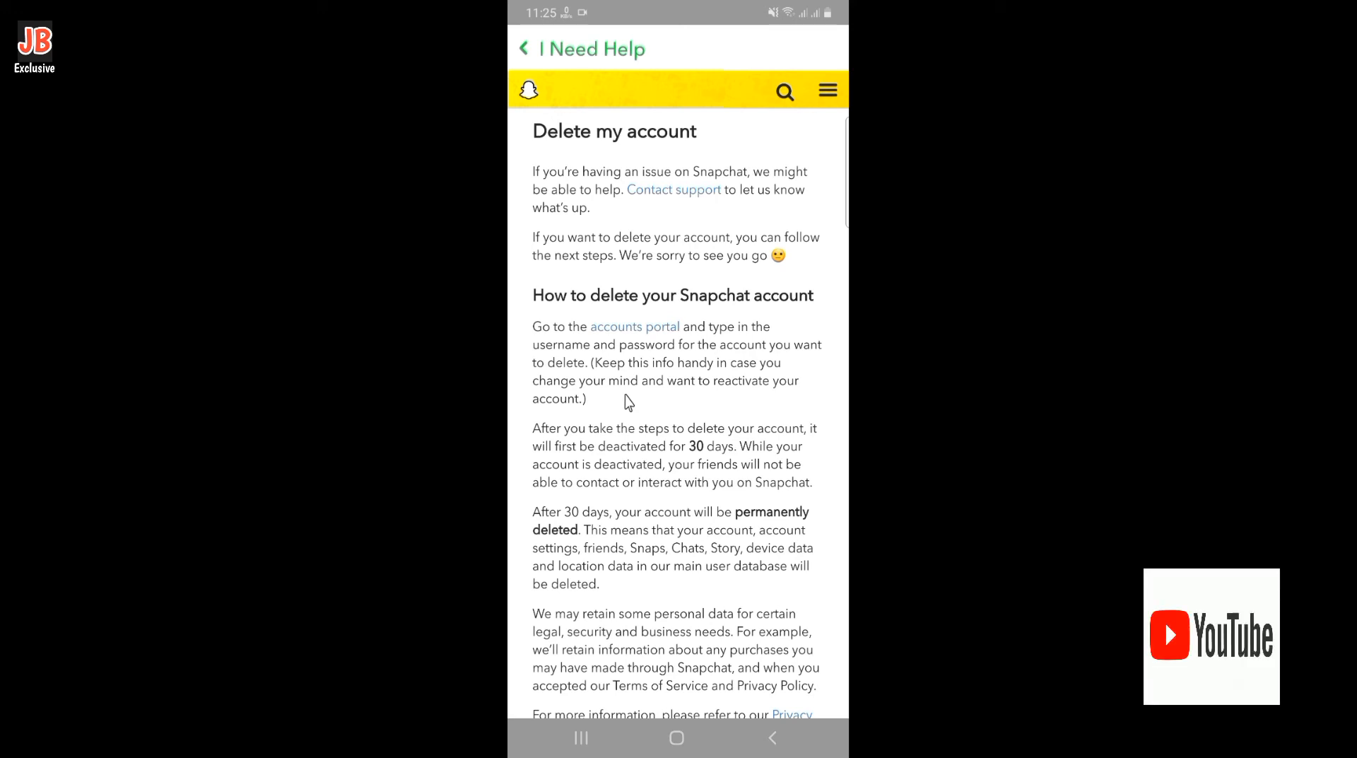
Follow the article's accounts portal link to the Delete account form.
scroll("down", 3)
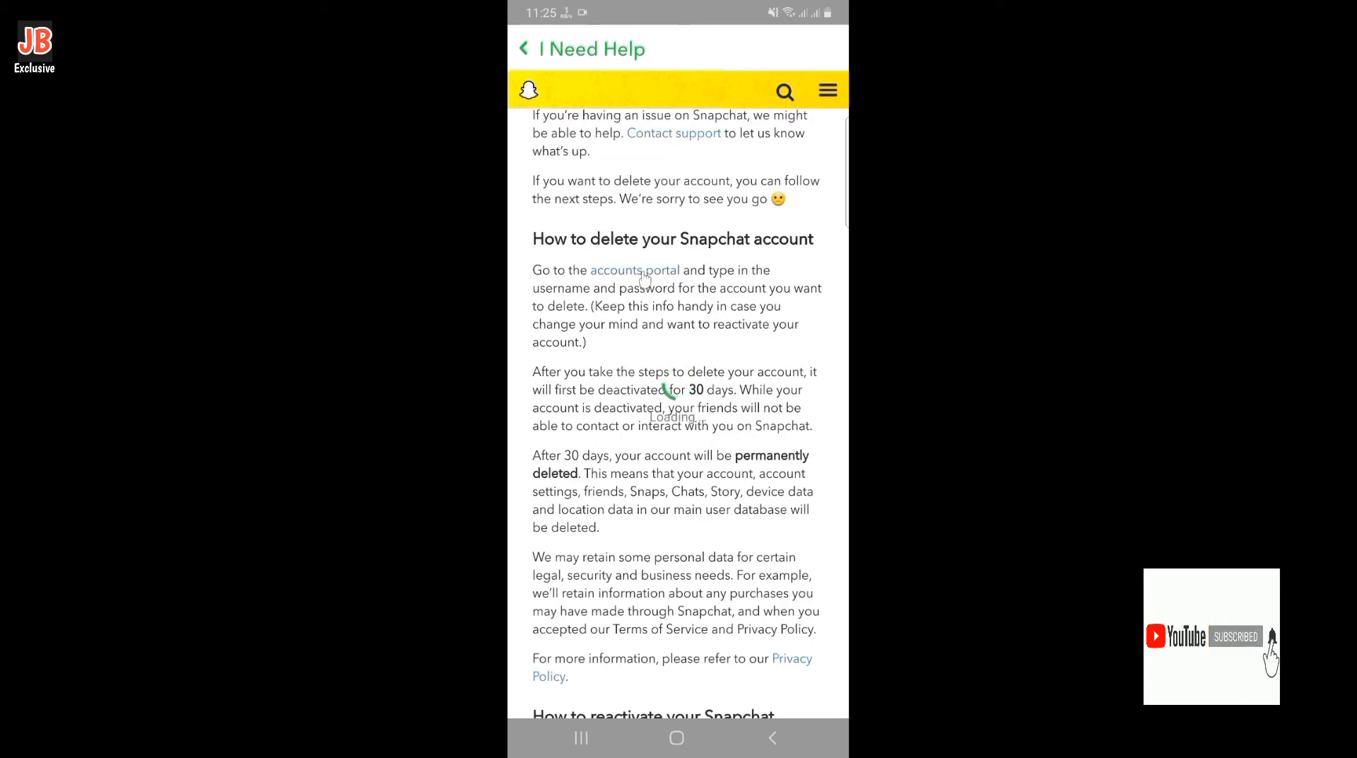
left_click(635, 270)
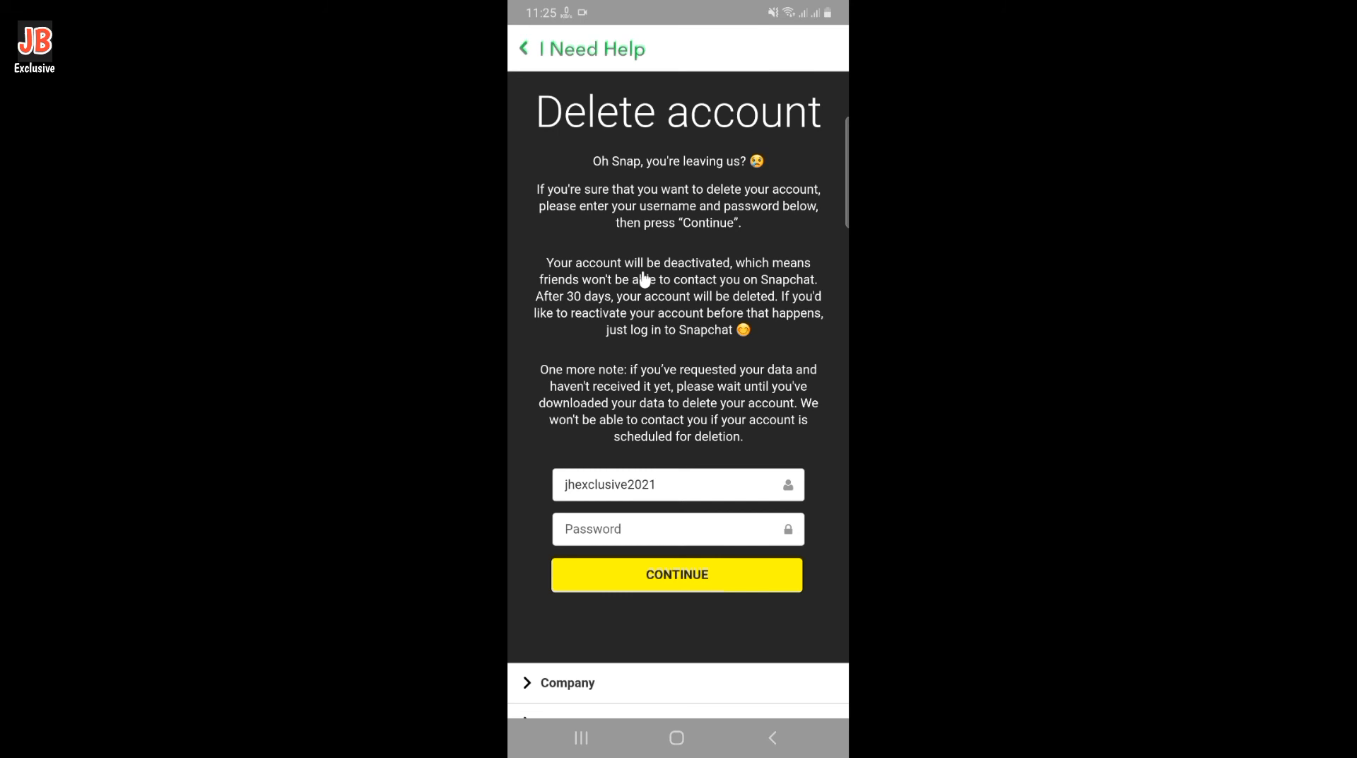
Enter the account password and continue to get the Account Deactivated confirmation.
left_click(678, 529)
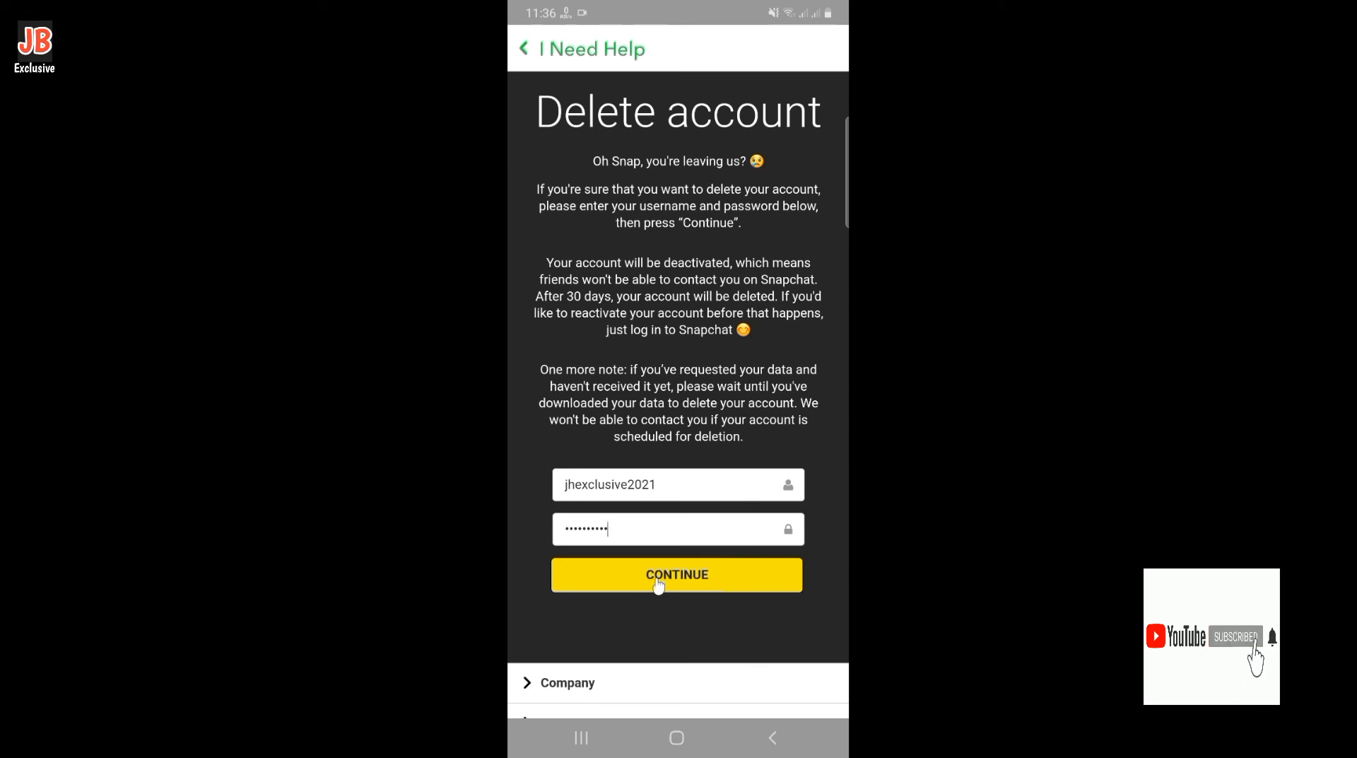
left_click(675, 576)
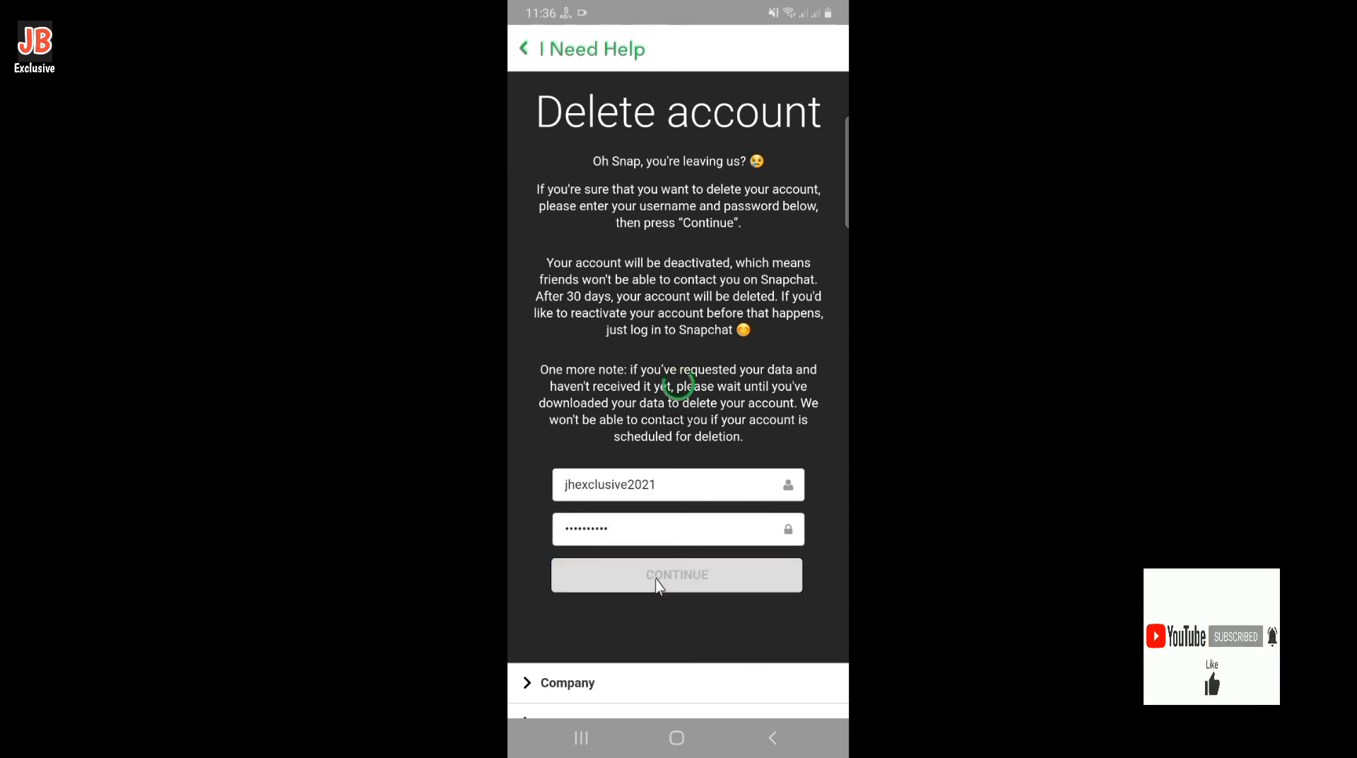
left_click(677, 576)
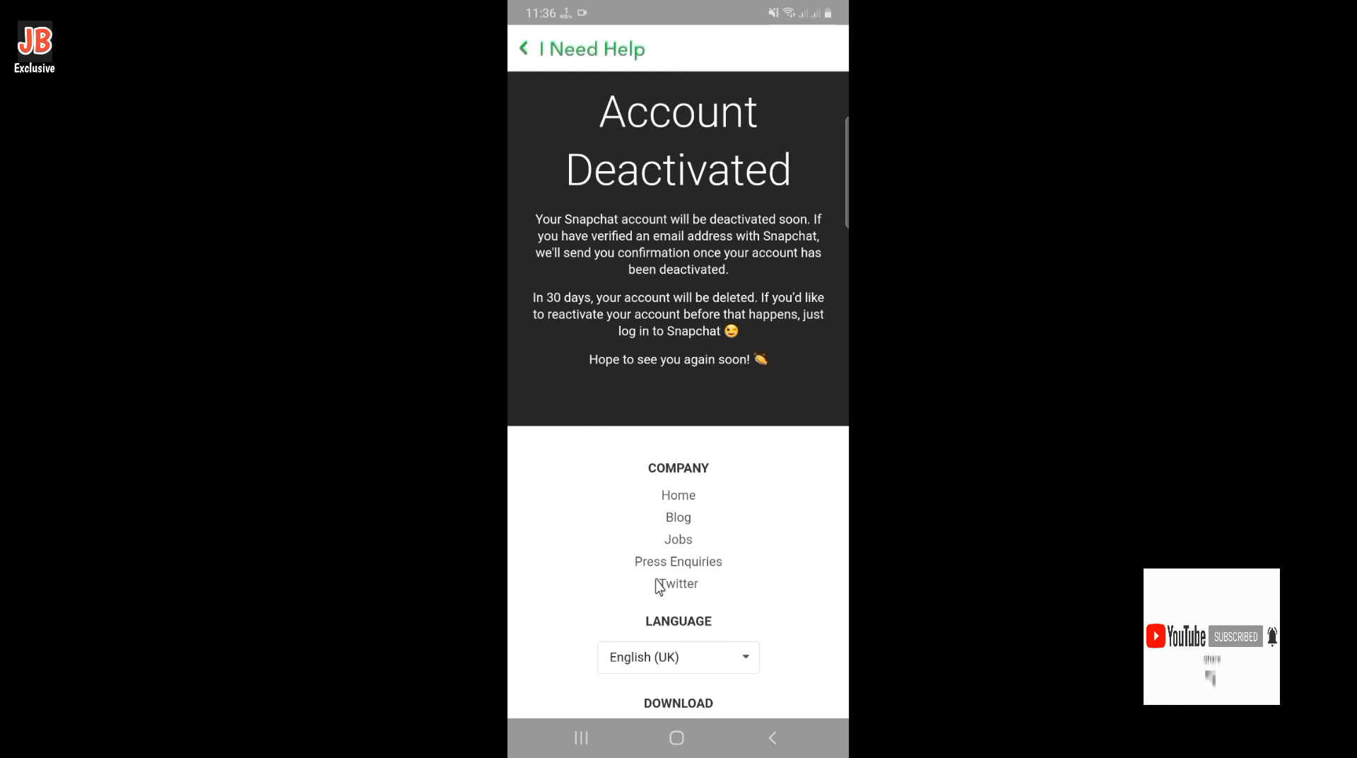